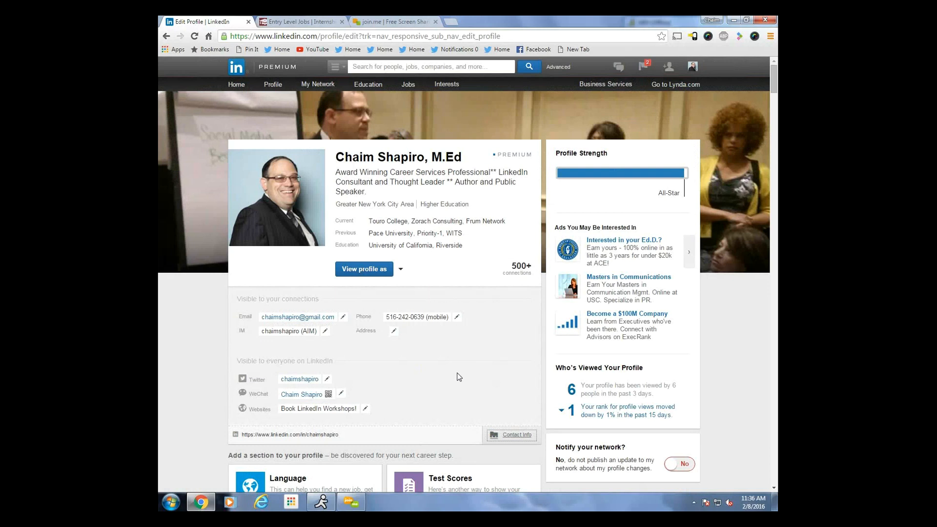
mouse_move(326, 303)
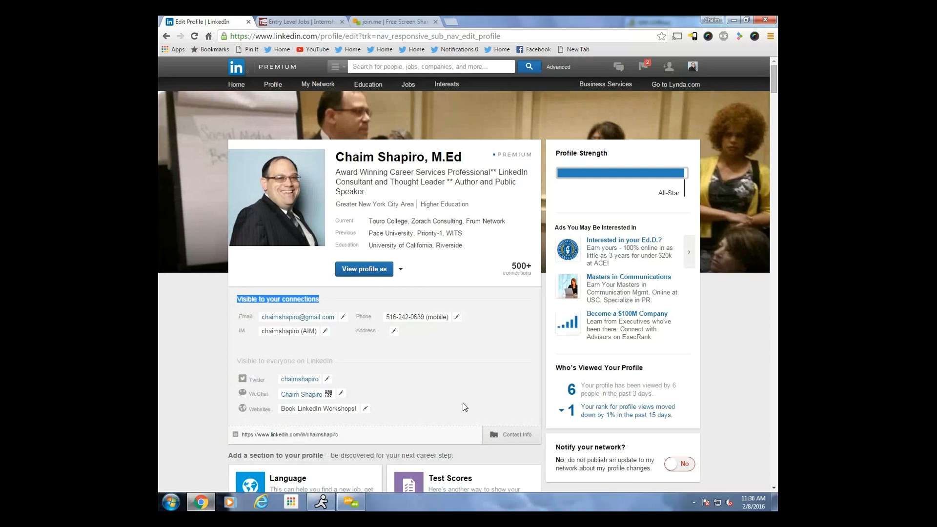
mouse_move(367, 349)
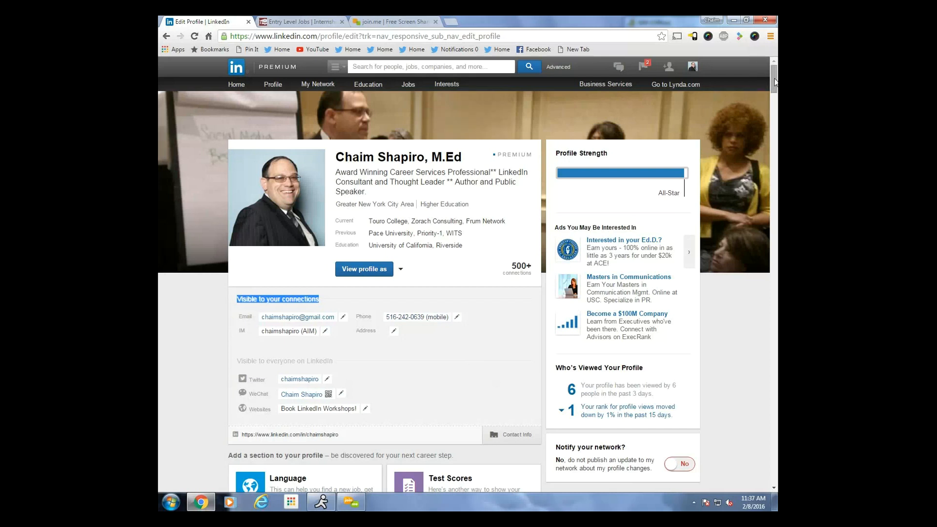
- Review the Websites entry, keep its 'Other' label, and leave the editor without saving
scroll(down, 3)
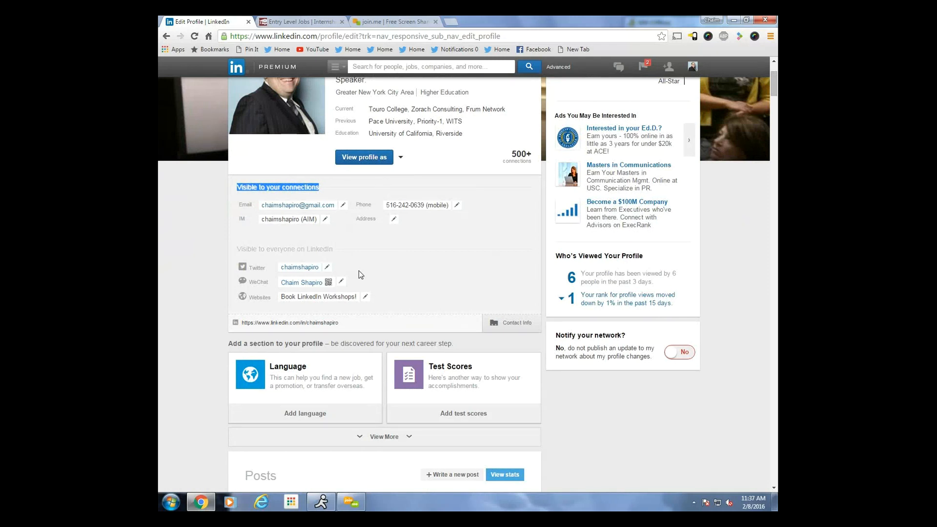
mouse_move(342, 275)
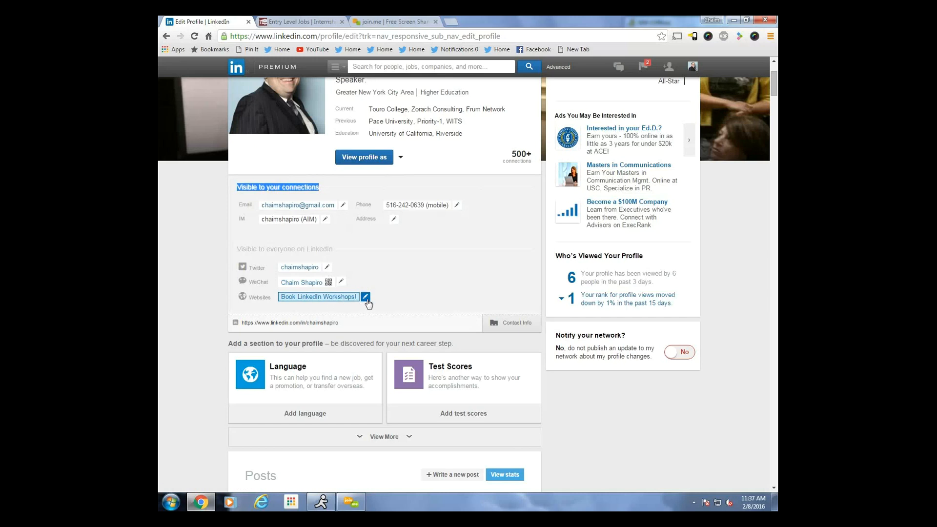
click(365, 296)
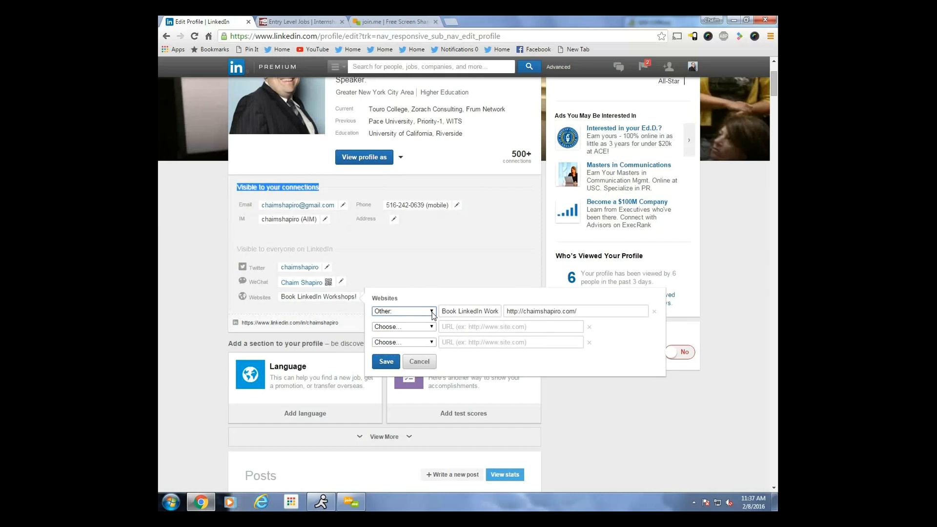
click(403, 310)
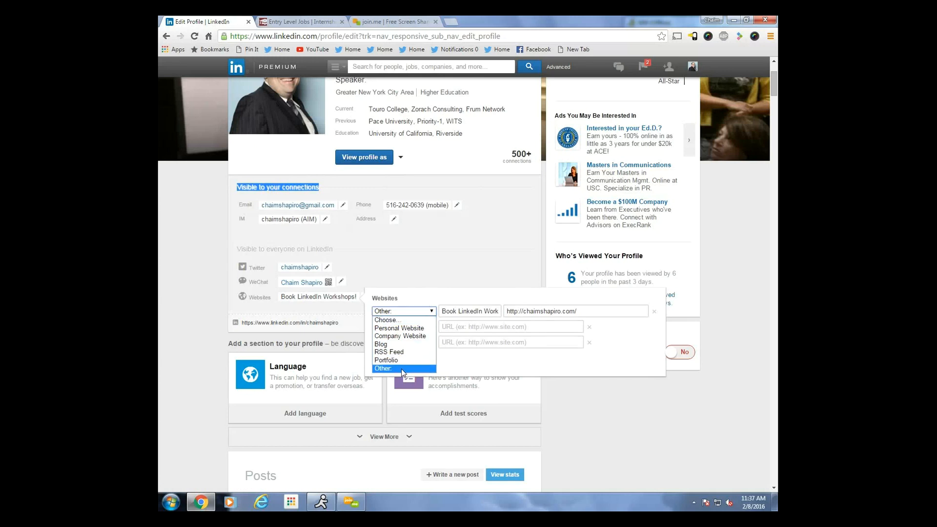
click(382, 369)
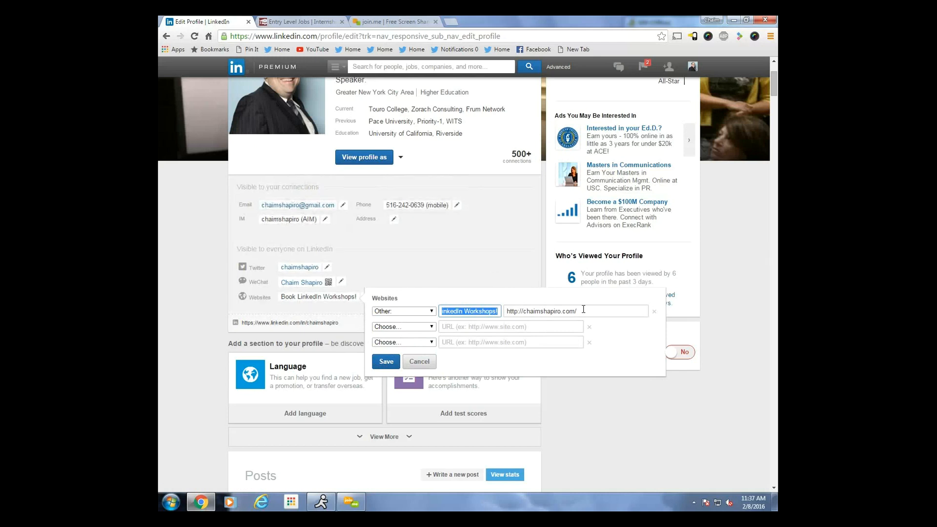
mouse_move(504, 322)
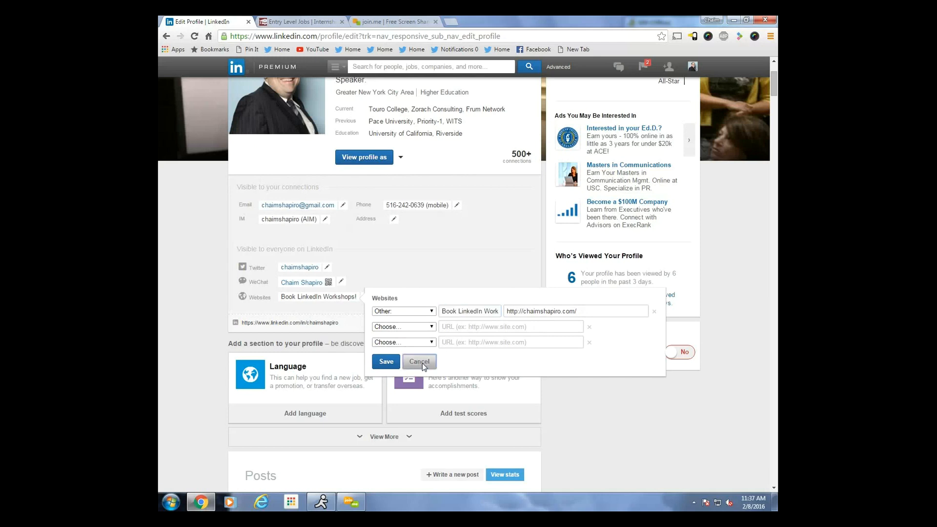
click(419, 361)
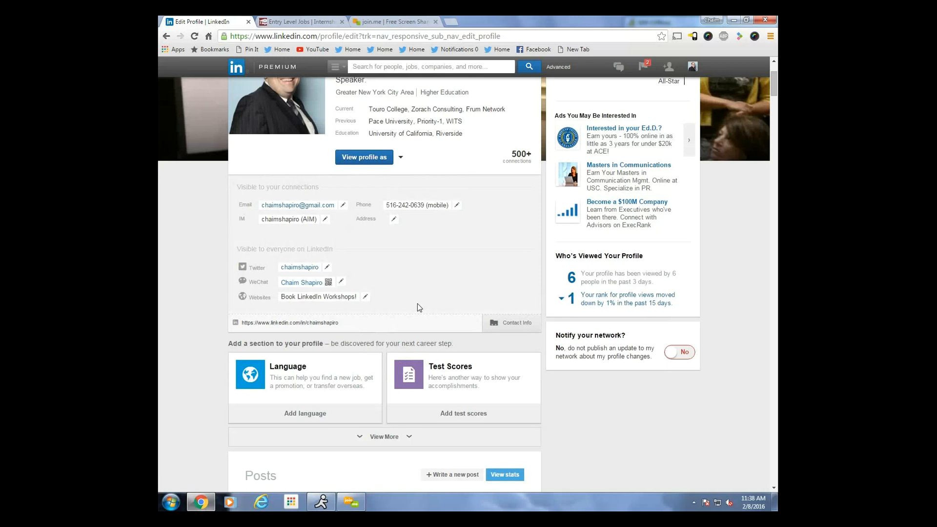
mouse_move(430, 304)
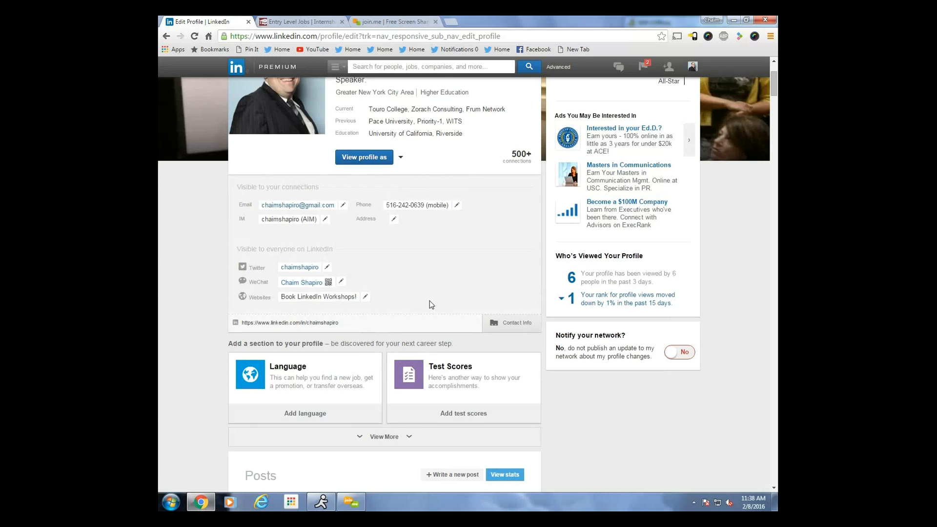
mouse_move(763, 188)
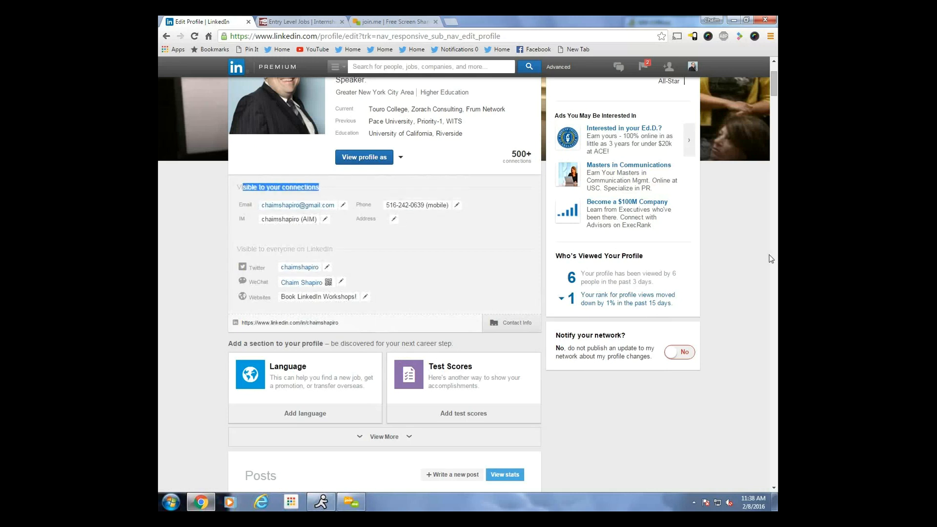
- Return to the top of the profile and switch to the College Recruiter jobs tab
scroll(down, 3)
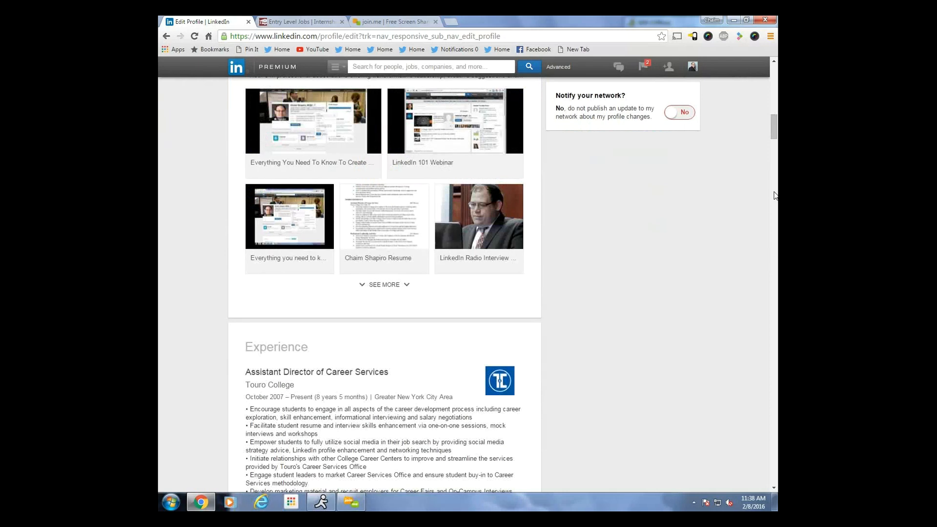
scroll(up, 3)
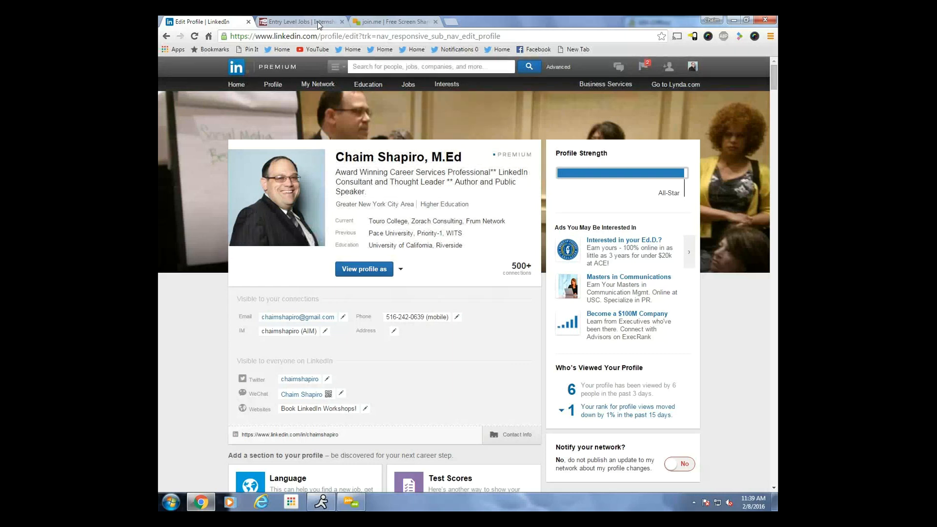
click(301, 22)
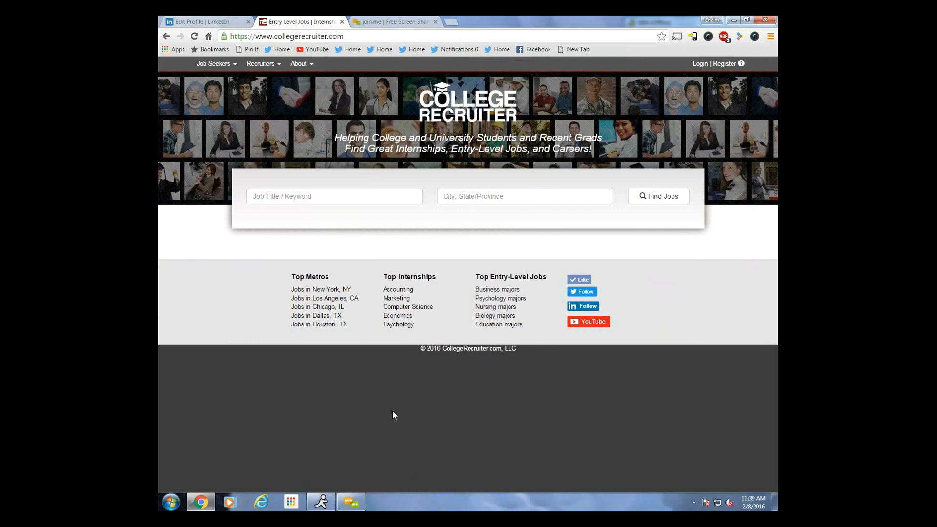